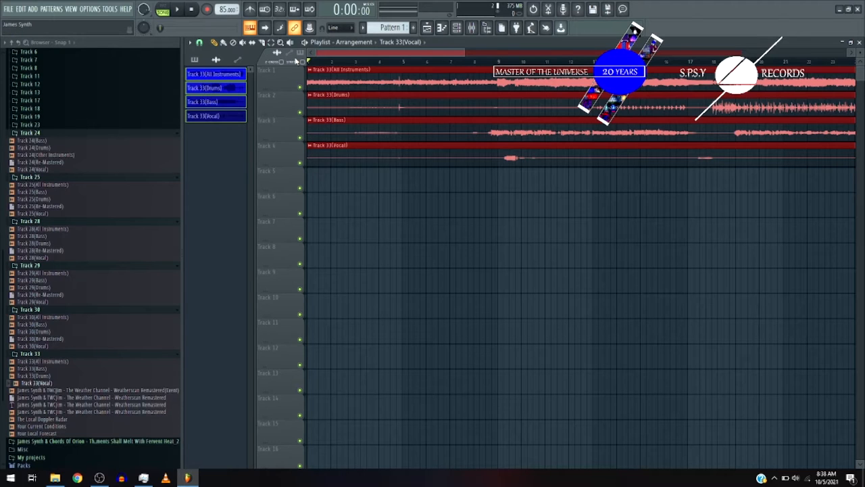
mouse_move(514, 93)
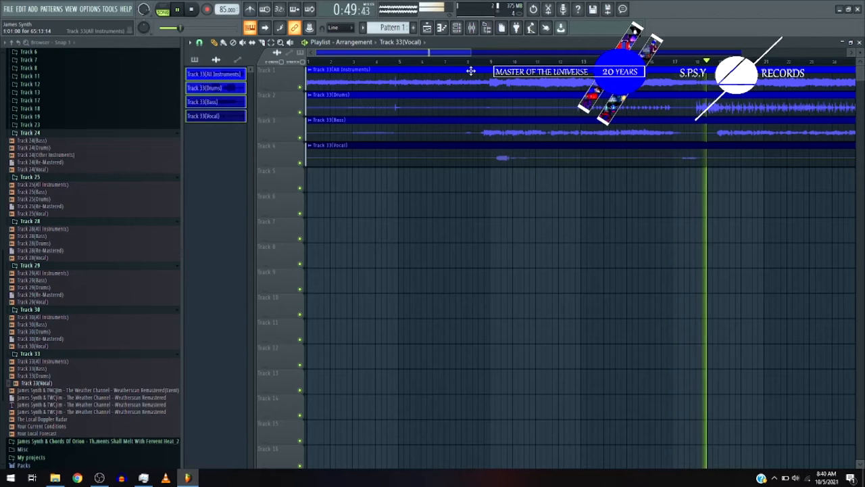
Step: Open the Channel Rack and show all channels
click(191, 9)
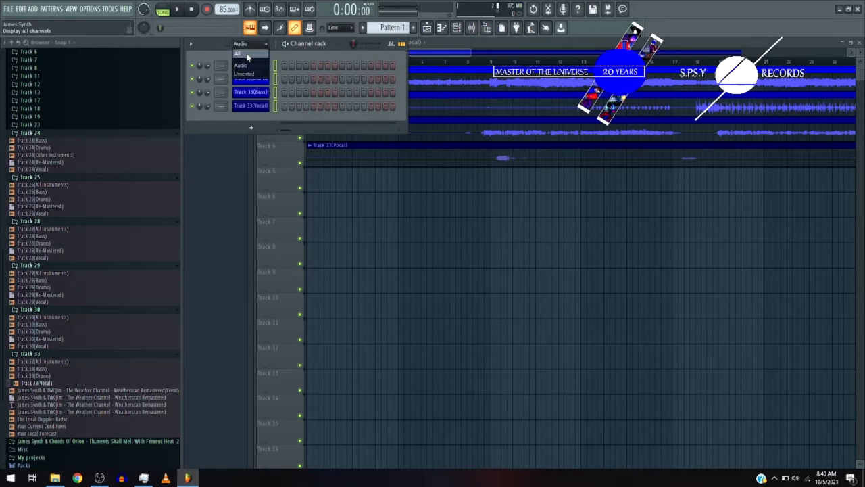
click(238, 54)
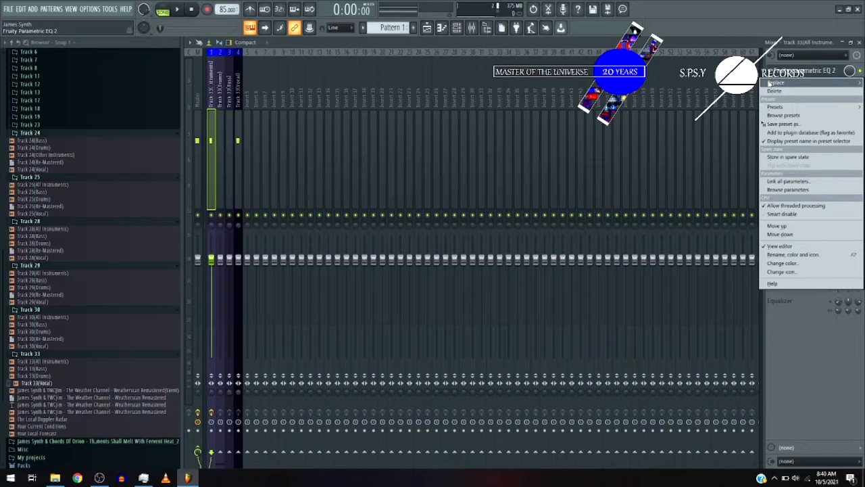
Step: Replace Parametric EQ 2 with FabFilter Pro-Q 2, raising the high shelf near 8 kHz with a new slope
click(775, 82)
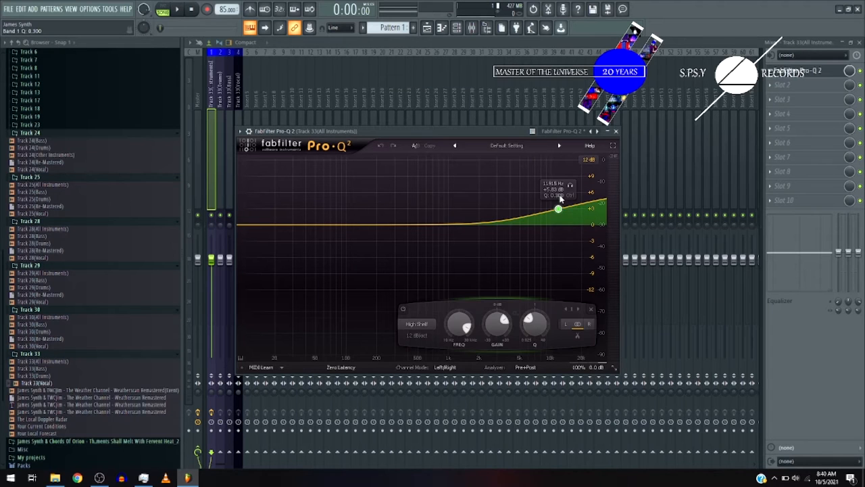
drag(558, 208, 540, 204)
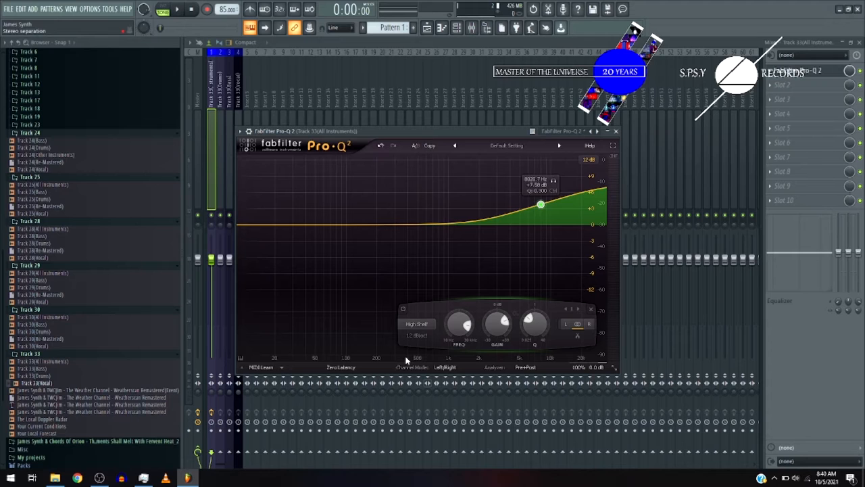
click(417, 335)
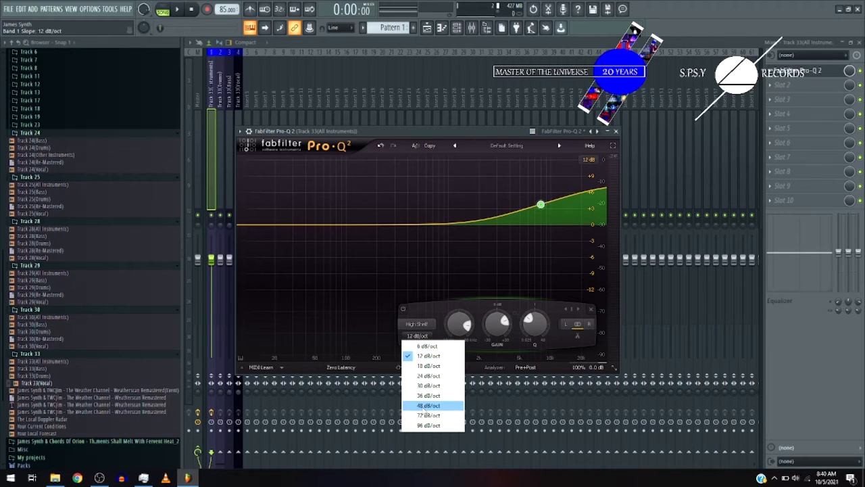
click(428, 404)
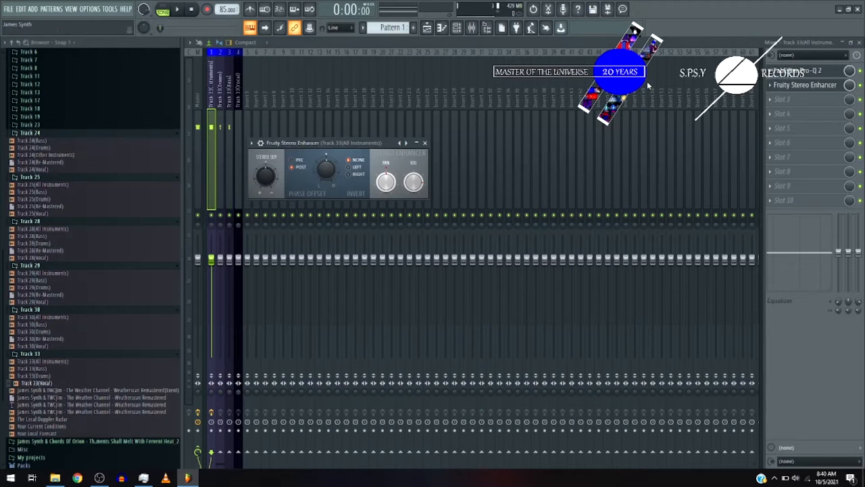
Step: Close the Fruity Stereo Enhancer editor window
drag(327, 169, 324, 155)
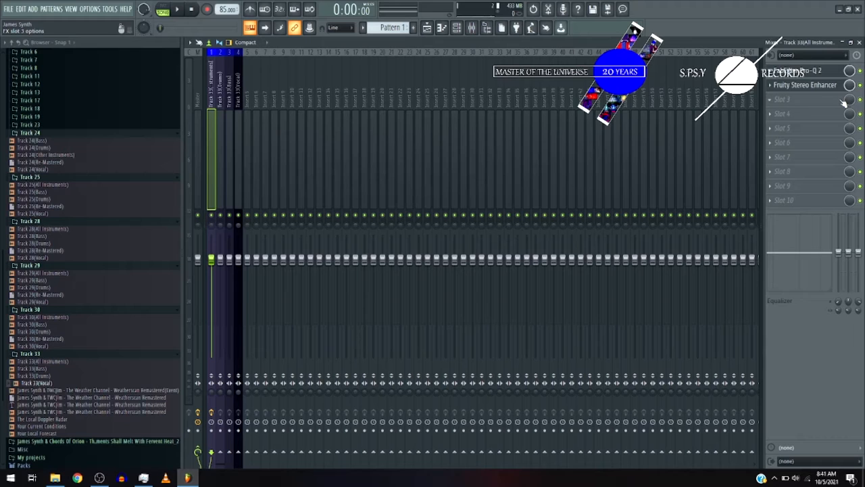
Step: Widen bands in slot 3's Ozone 8 Imager, shifting a crossover and raising Band 1 to 22.8
right_click(849, 99)
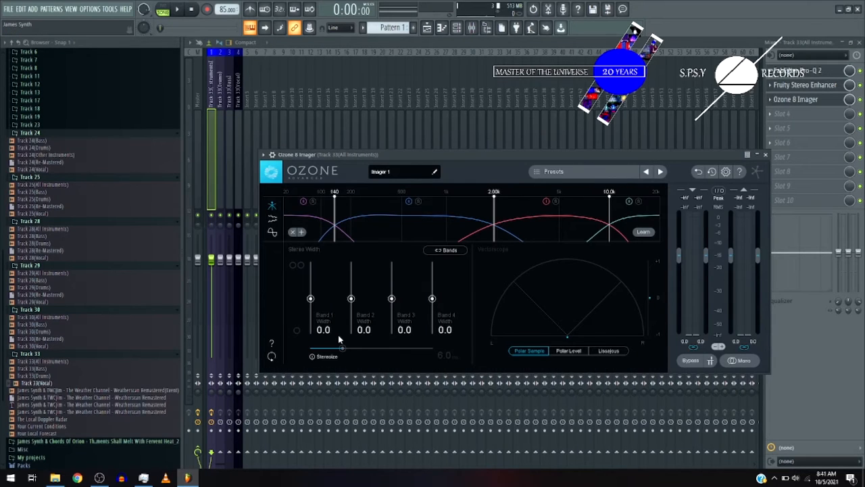
drag(342, 348, 433, 348)
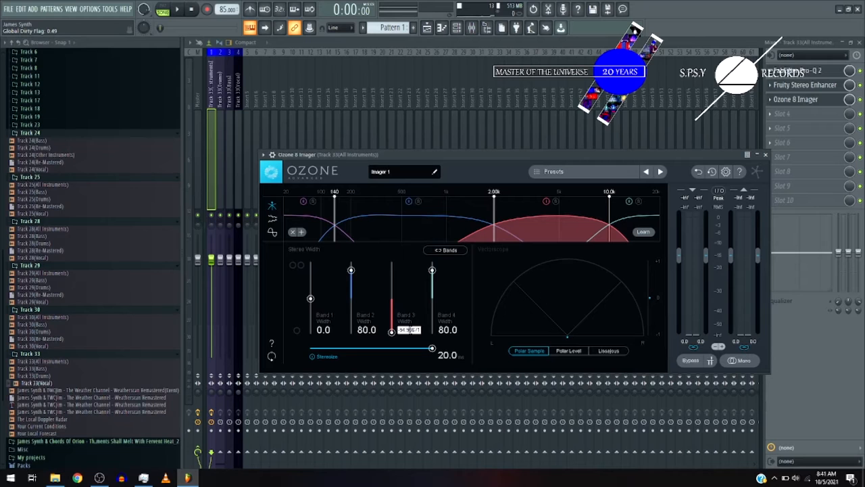
drag(391, 329, 392, 271)
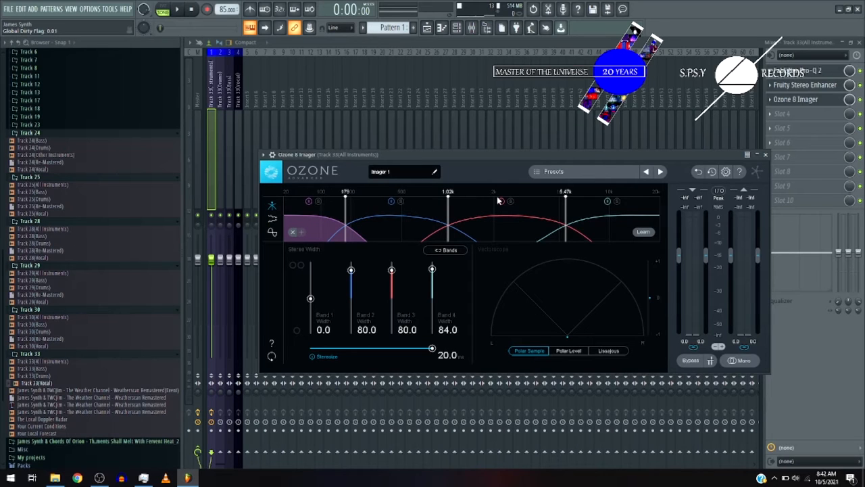
drag(310, 298, 310, 330)
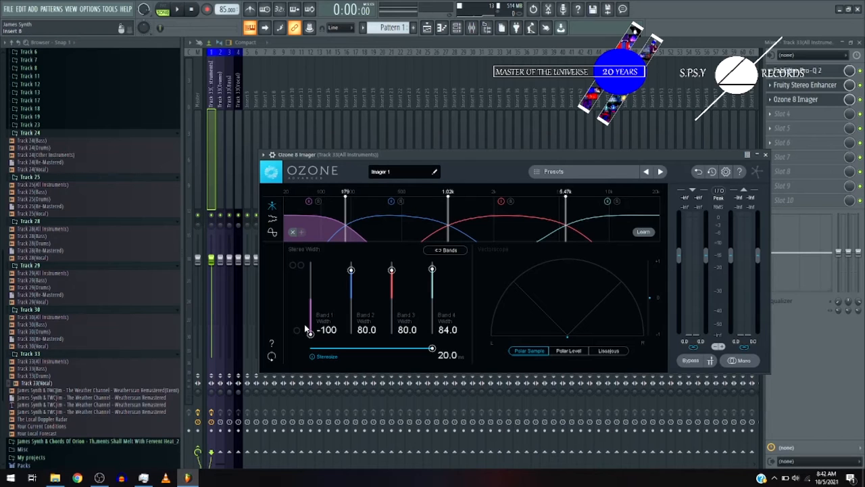
drag(309, 330, 309, 290)
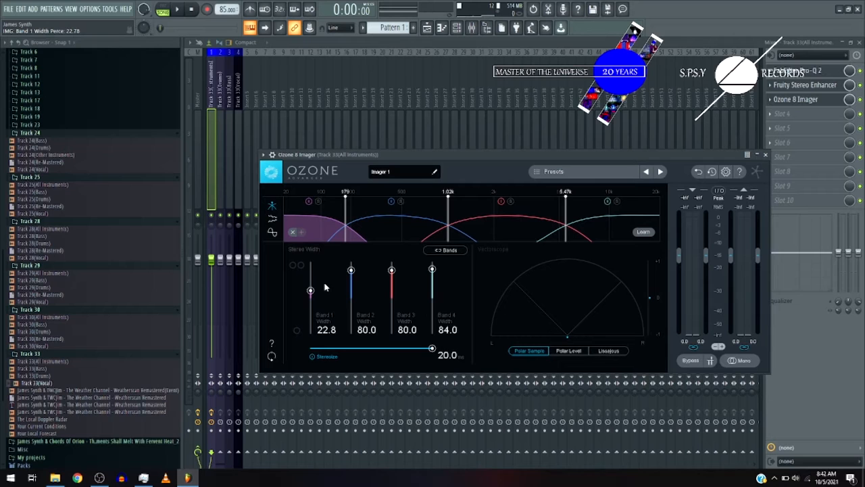
click(177, 9)
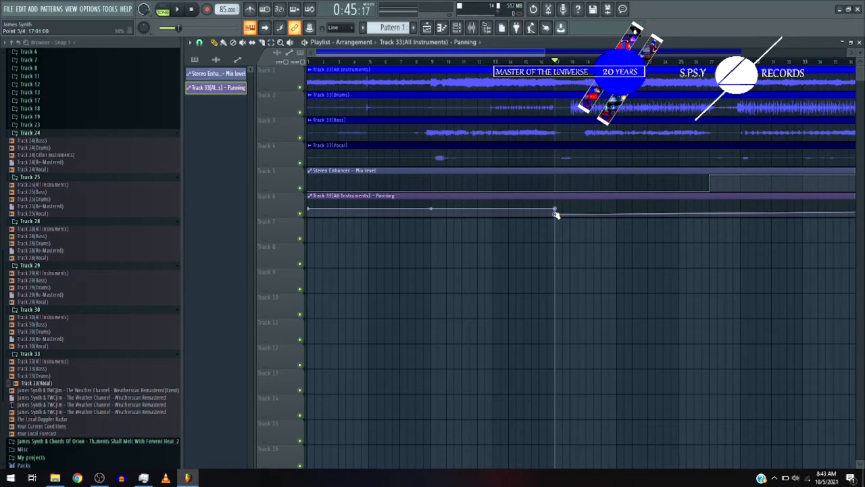
Step: Set the panning automation point near bar 17 to 0.20
drag(554, 208, 556, 214)
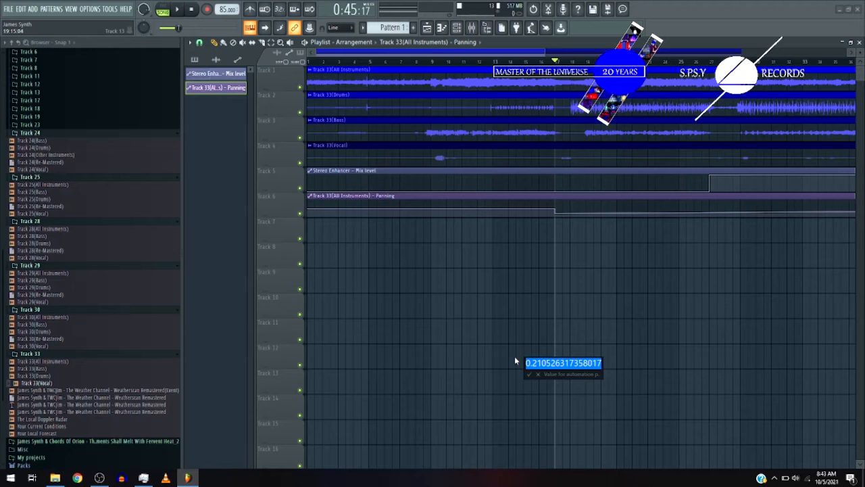
text(0.20)
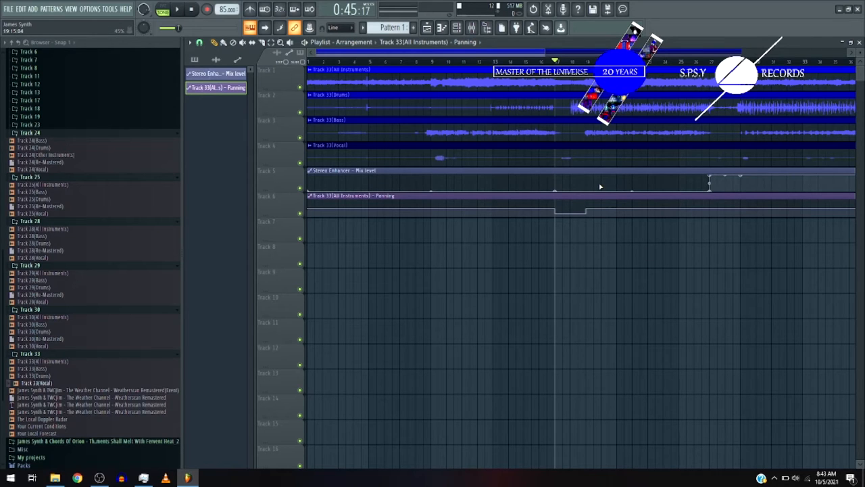
mouse_move(584, 180)
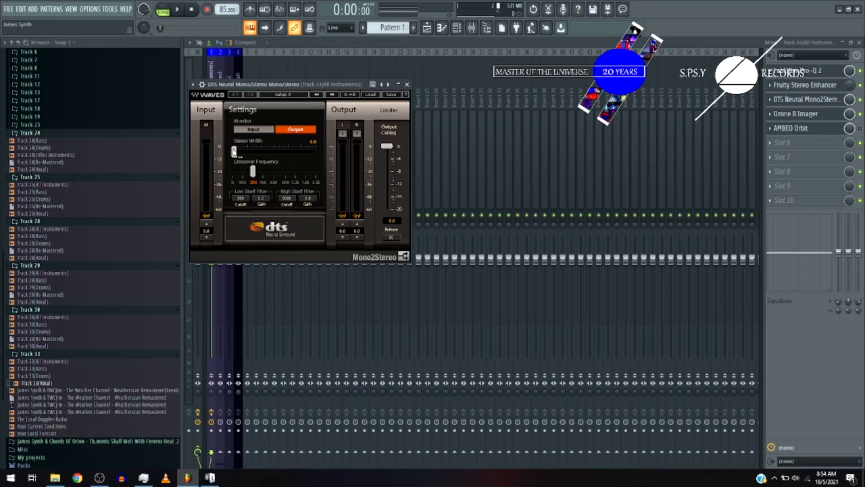
Step: Raise Mono2Stereo Stereo Width to about 0.8, then view the Playlist arrangement
drag(235, 147, 271, 147)
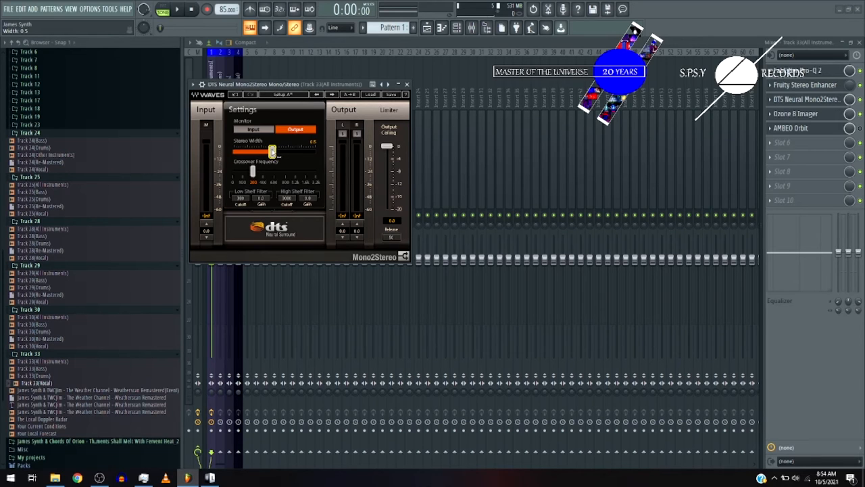
drag(272, 151, 278, 152)
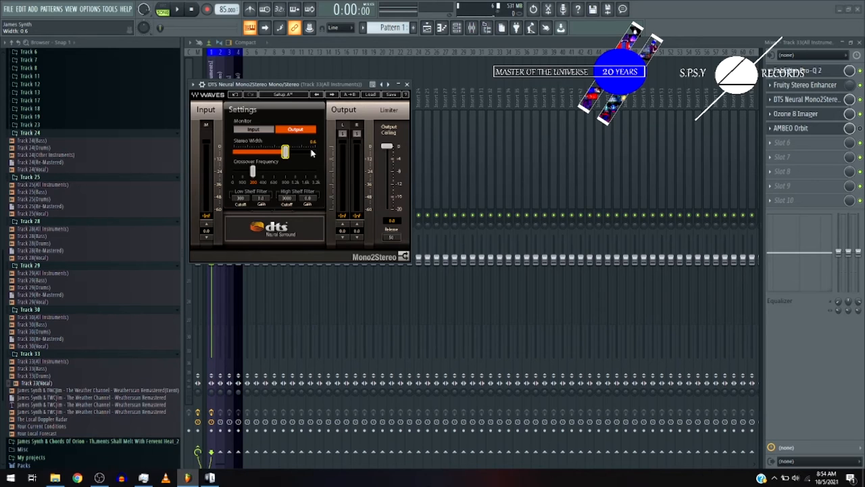
drag(286, 151, 301, 151)
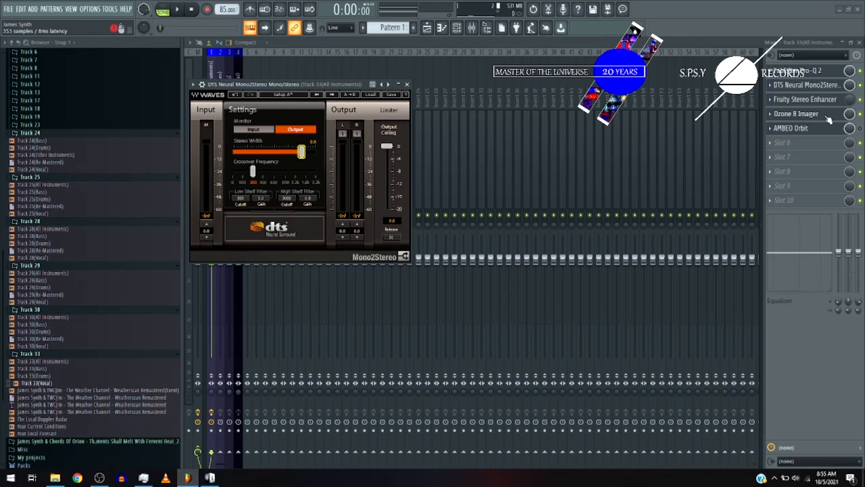
mouse_move(828, 121)
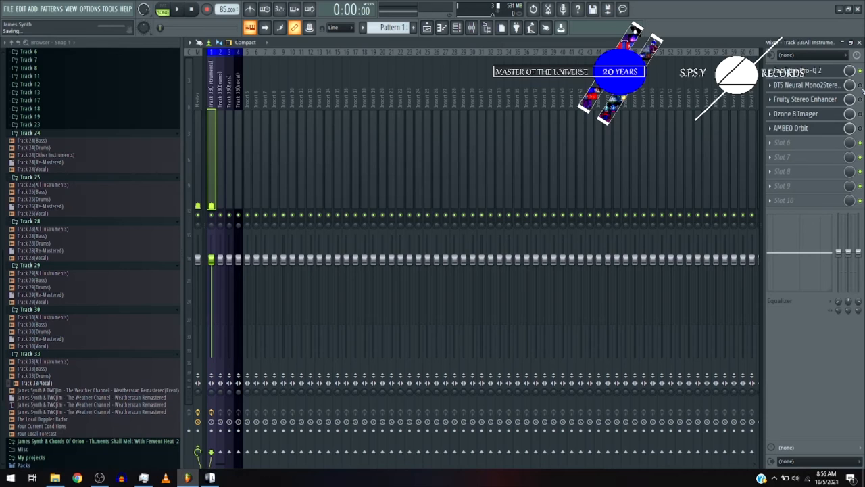
click(426, 28)
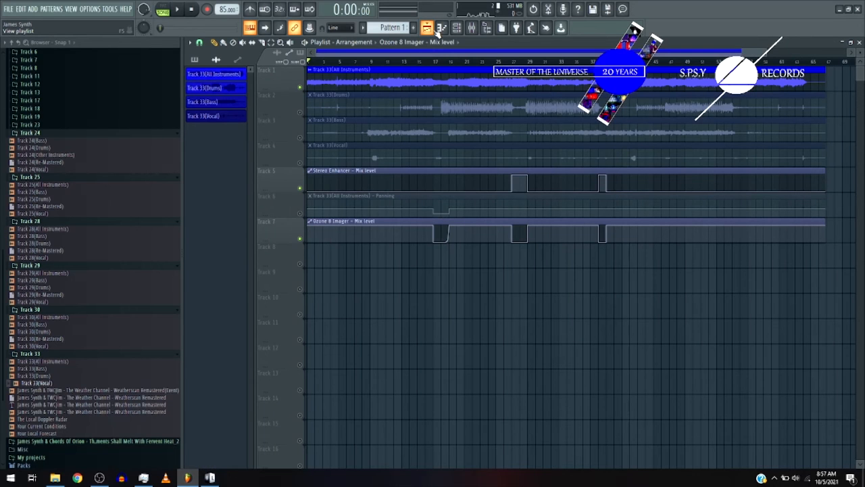